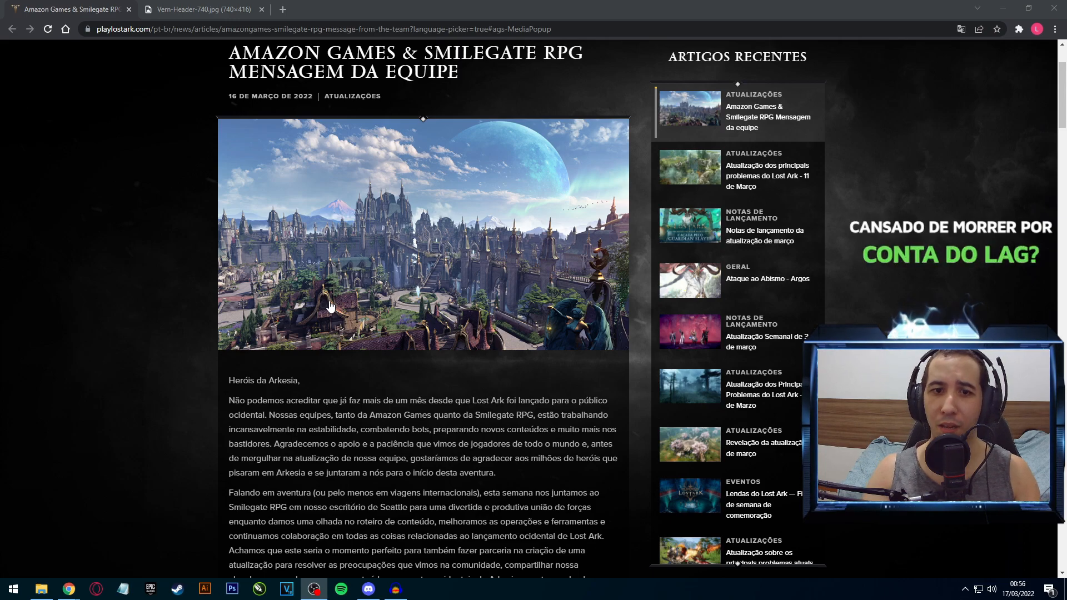
Step: Scroll past the header image to the 'Heróis da Arkesia' greeting and first section heading
{"action": "scroll", "scroll_direction": "down", "scroll_amount": 3}
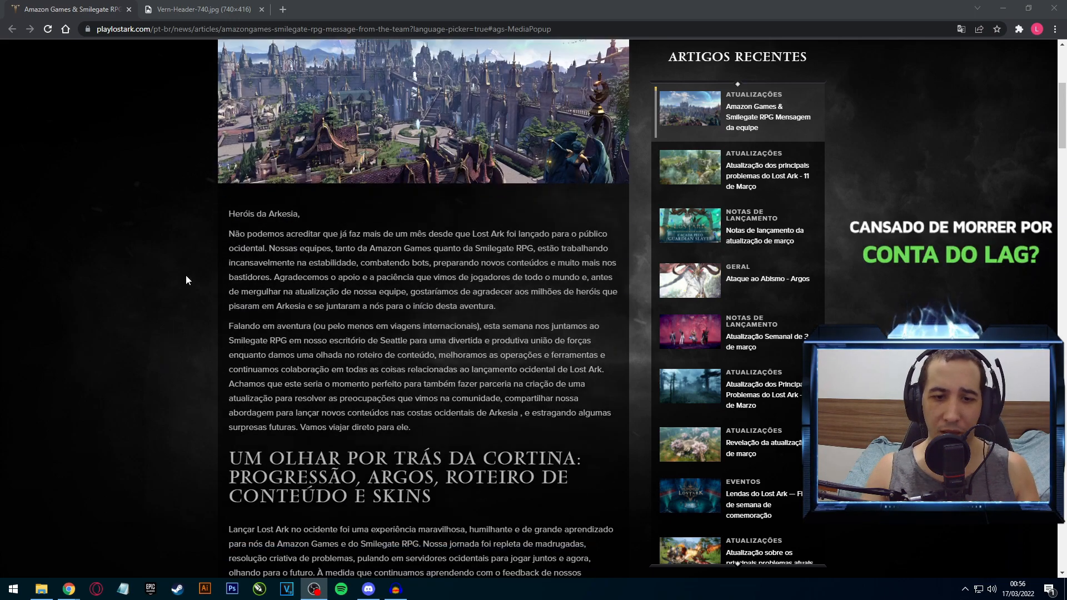
{"action": "scroll", "scroll_direction": "down", "scroll_amount": 3}
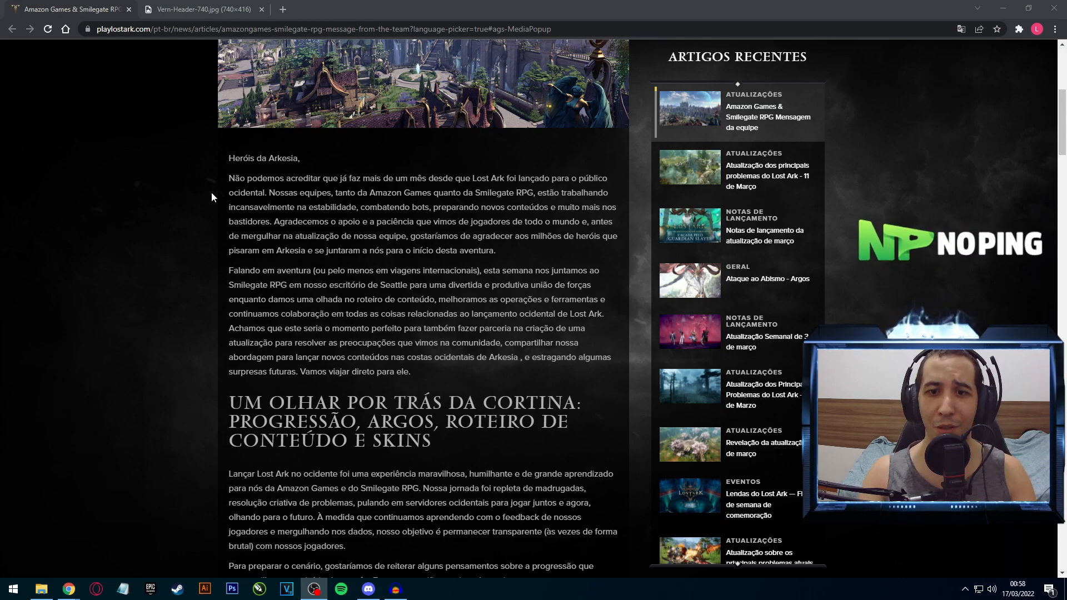
Step: Read the 'Um olhar por trás da cortina' paragraphs on progression tiers, Gold River and Argos
{"action": "scroll", "scroll_direction": "down", "scroll_amount": 3}
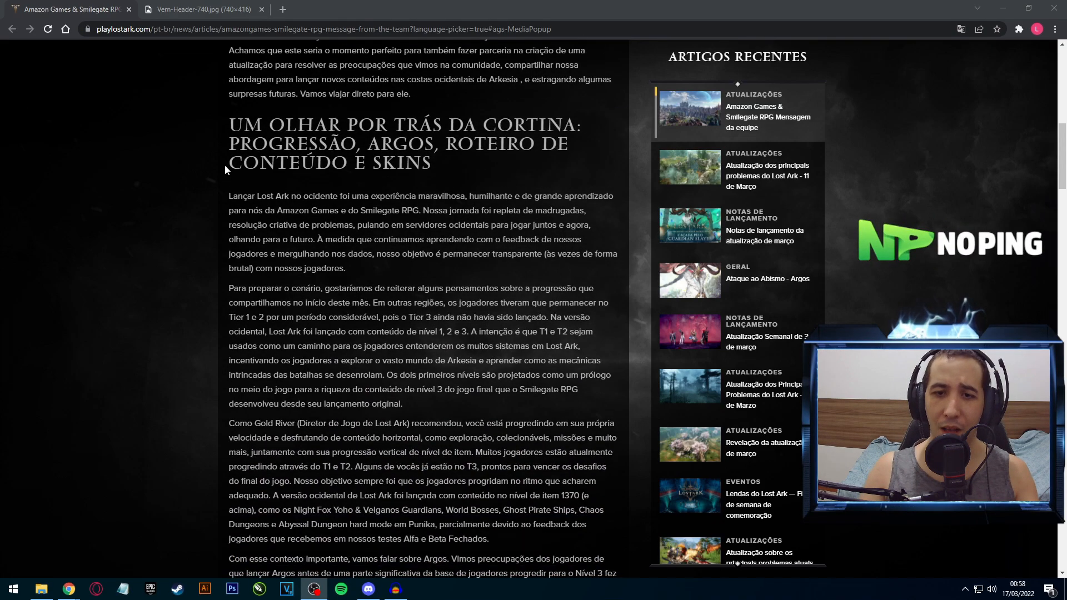
{"action": "scroll", "scroll_direction": "down", "scroll_amount": 3}
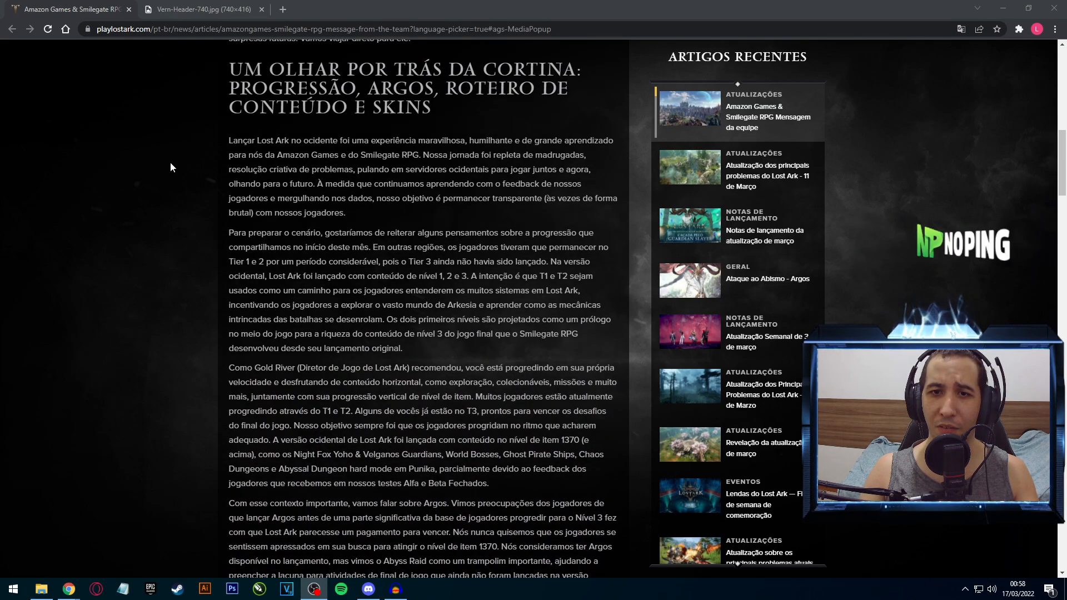
{"action": "scroll", "scroll_direction": "down", "scroll_amount": 3}
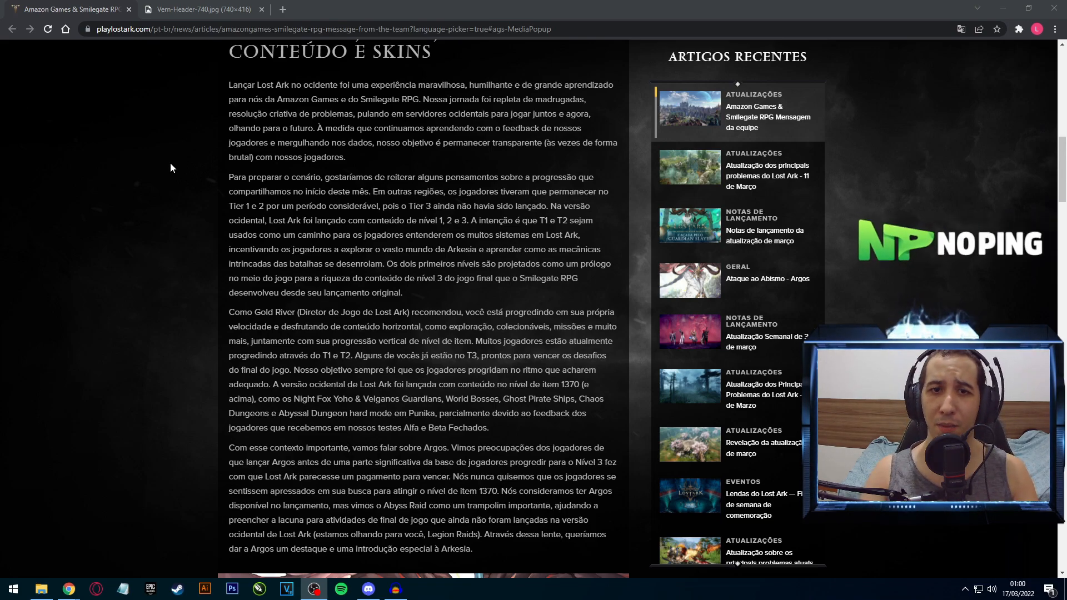
Step: Scroll past the image to the March update mistake and Legion Raids timing paragraphs
{"action": "scroll", "scroll_direction": "down", "scroll_amount": 3}
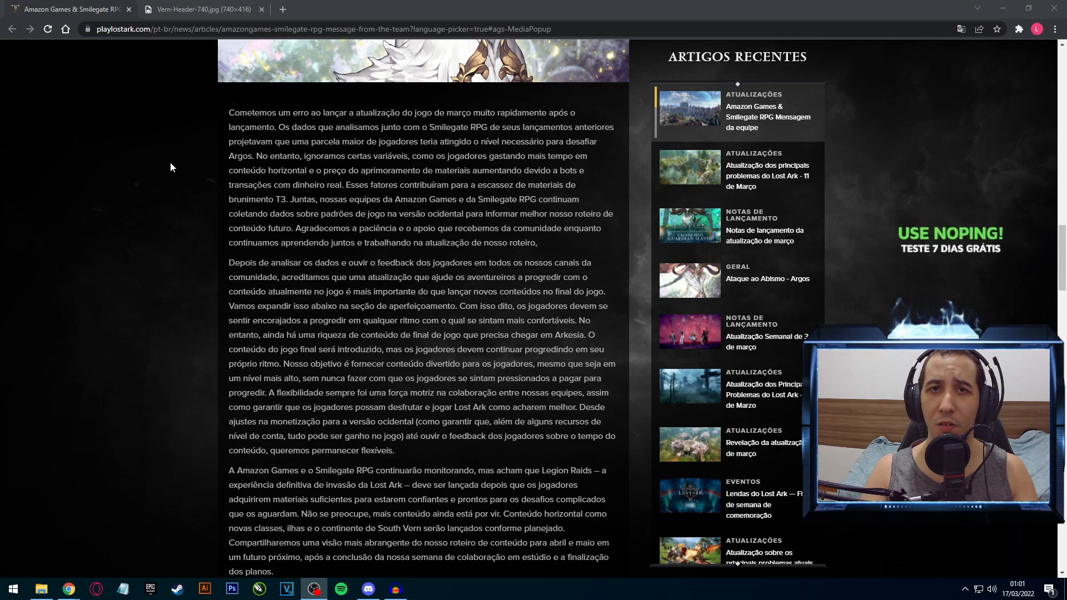
Step: Read through the skins, Advanced Classes and Economy paragraphs down to the Bots section
{"action": "scroll", "scroll_direction": "down", "scroll_amount": 3}
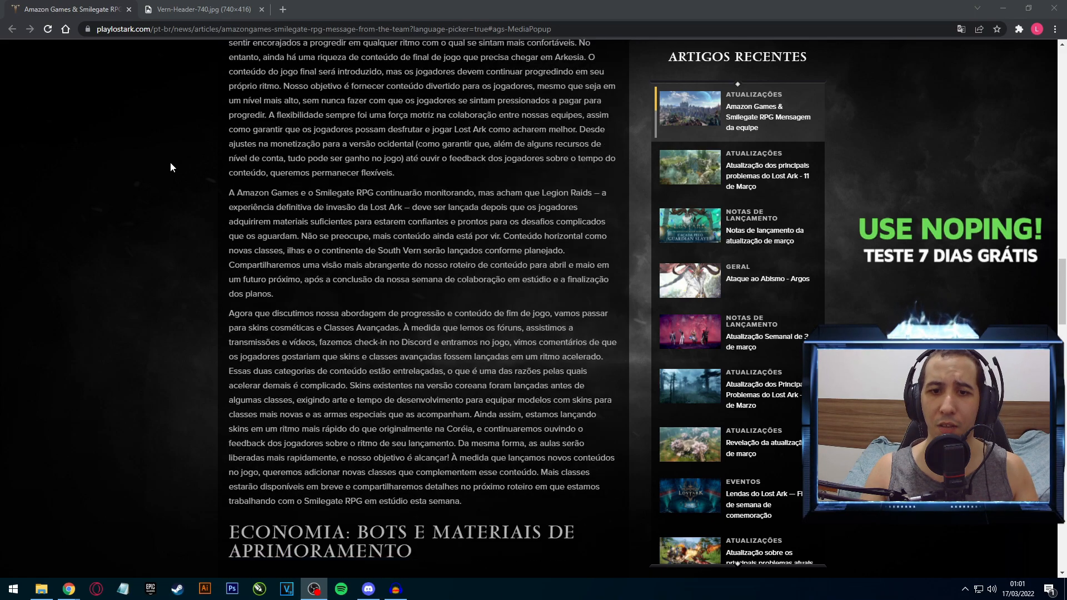
{"action": "scroll", "scroll_direction": "down", "scroll_amount": 3}
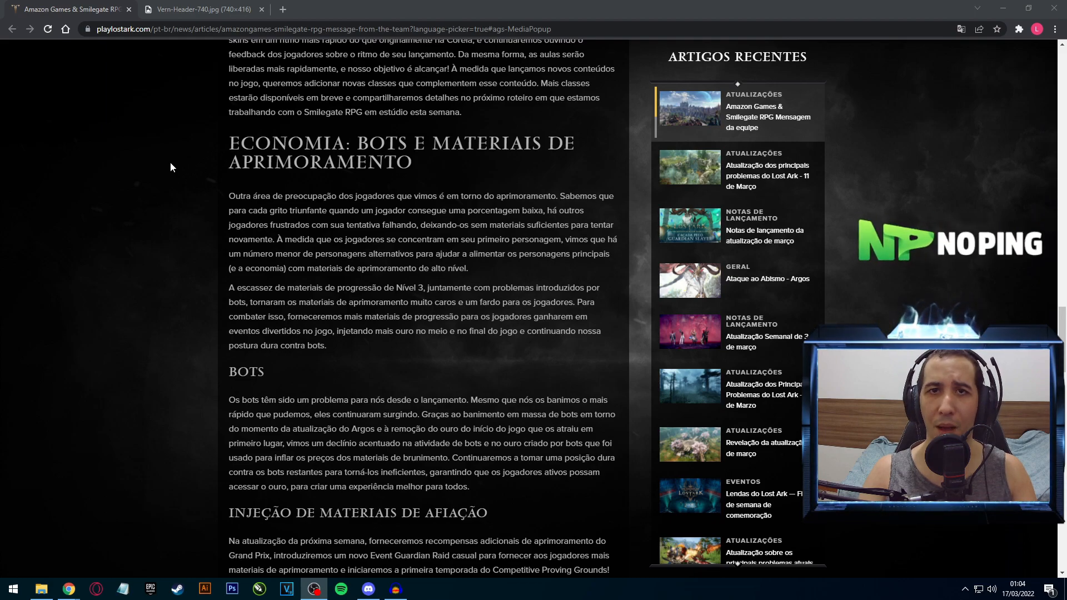
{"action": "scroll", "scroll_direction": "down", "scroll_amount": 3}
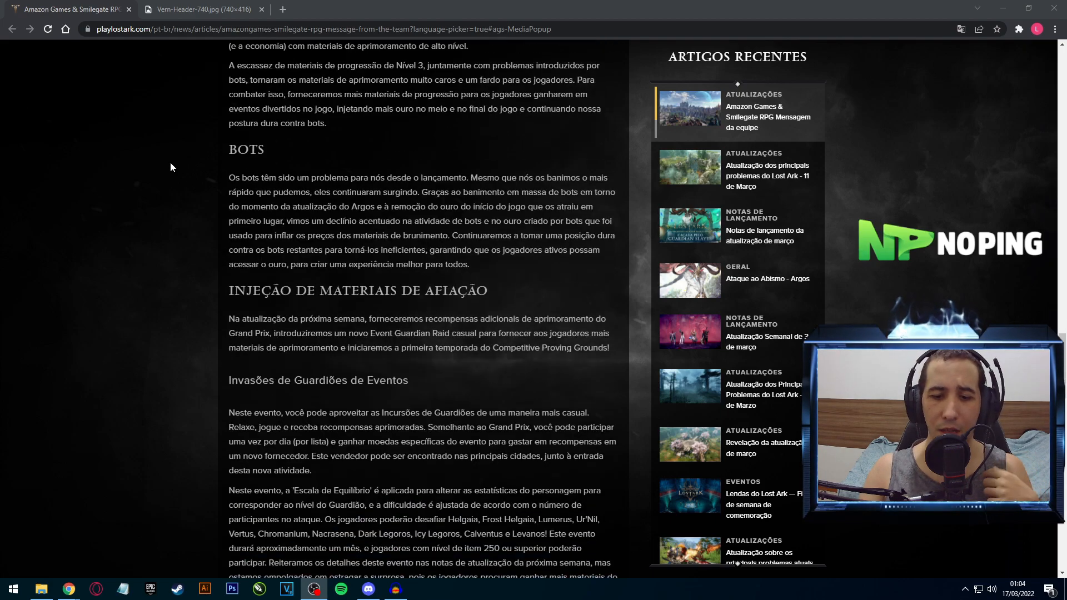
Step: Scroll through Event Guardian Raids to the 'Ajustes do Grande Prêmio da Arkesia' section
{"action": "scroll", "scroll_direction": "down", "scroll_amount": 3}
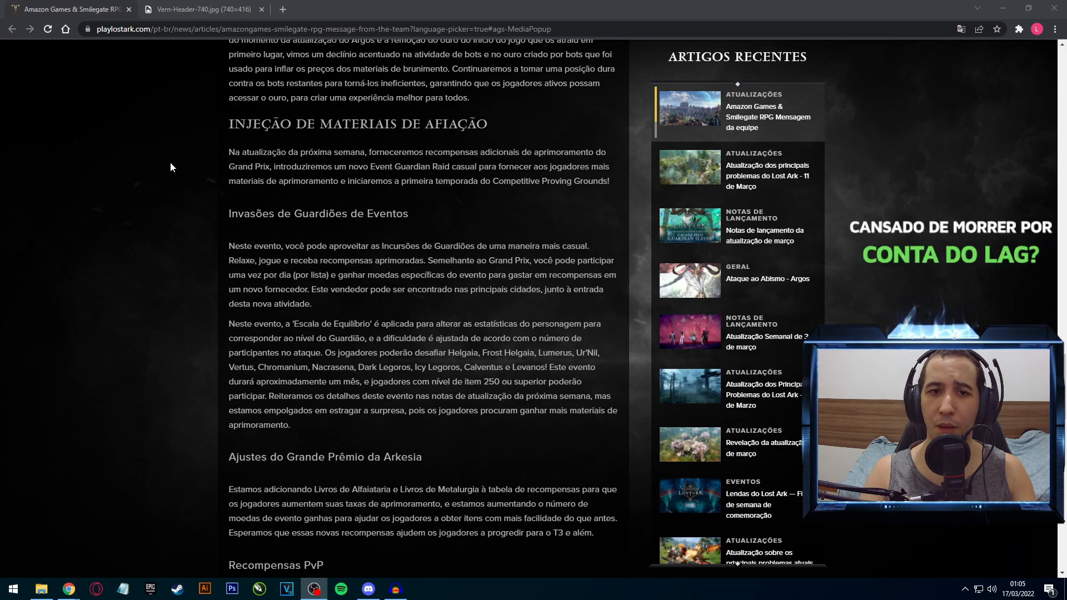
Step: Scroll down to the Competitive Proving Grounds Season 1 PvP rewards section
{"action": "scroll", "scroll_direction": "down", "scroll_amount": 3}
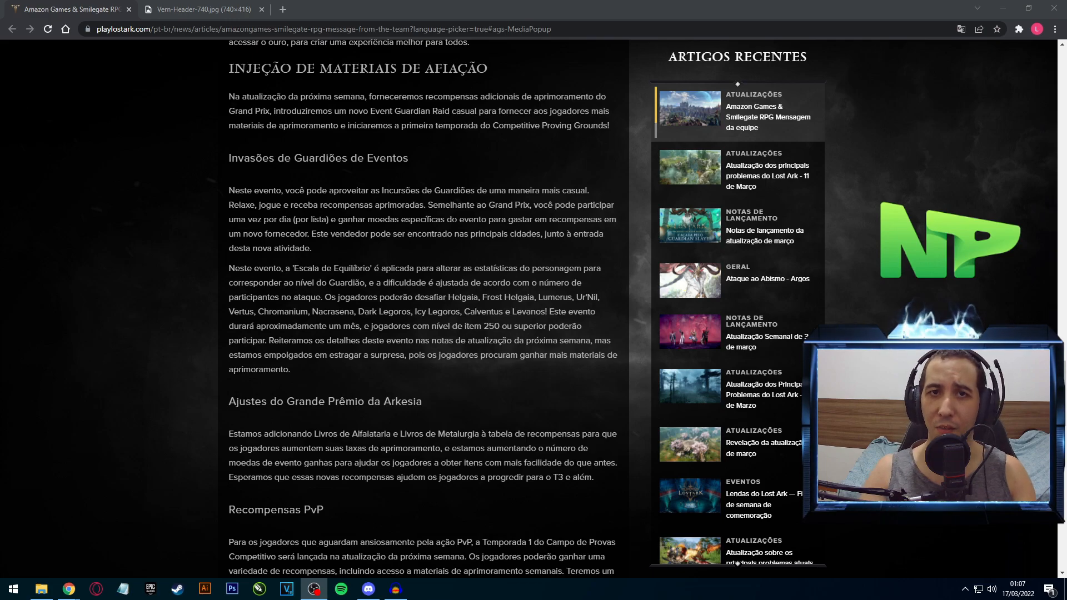
Step: Read past the economy-feedback paragraph to the 'Completo com Presentes' conclusion heading
{"action": "scroll", "scroll_direction": "down", "scroll_amount": 3}
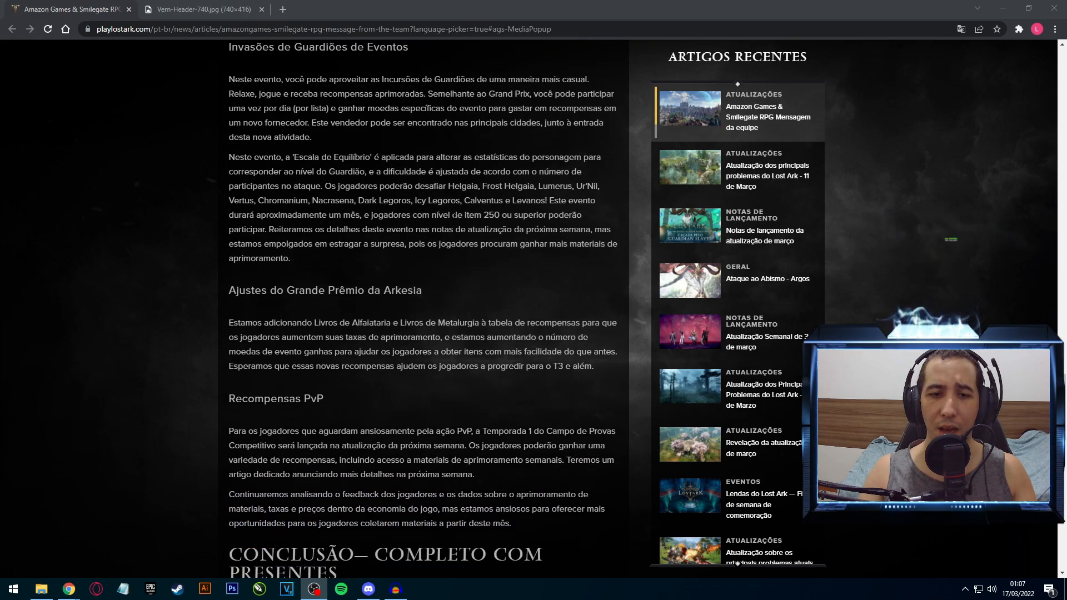
{"action": "scroll", "scroll_direction": "down", "scroll_amount": 3}
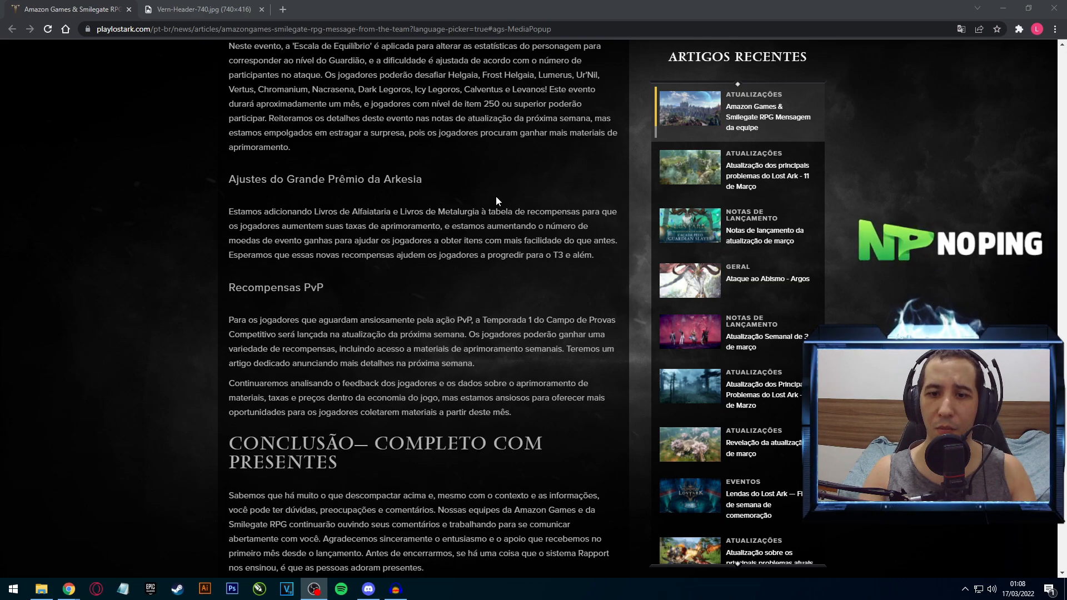
Step: Read the conclusion's March 21 gift announcement and its bullet list of items
{"action": "scroll", "scroll_direction": "down", "scroll_amount": 3}
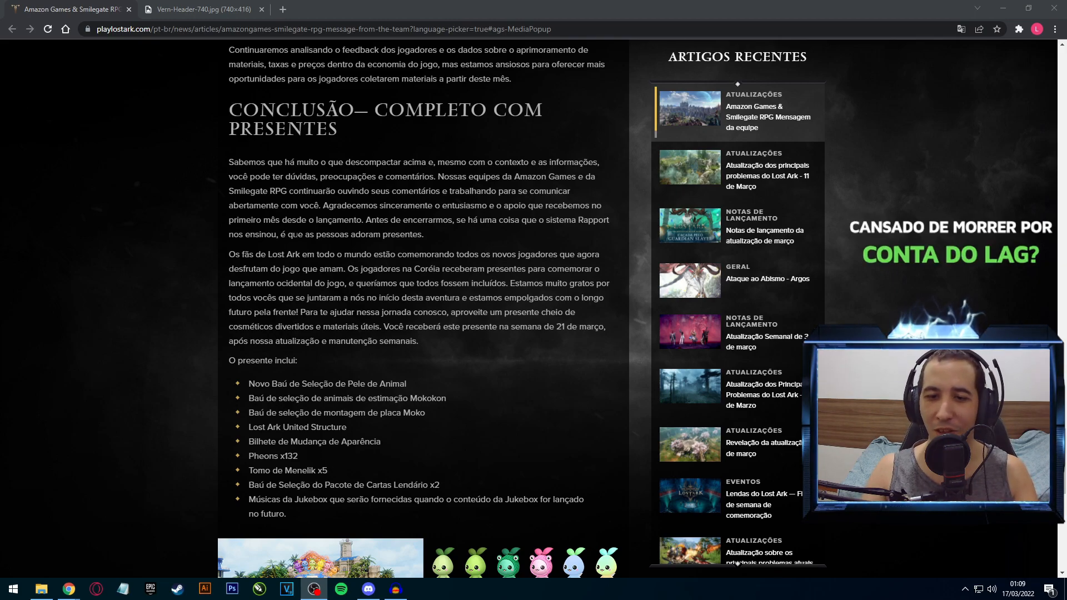
Step: Scroll below the gift list to the images of Mokokon pets and skins
{"action": "scroll", "scroll_direction": "down", "scroll_amount": 3}
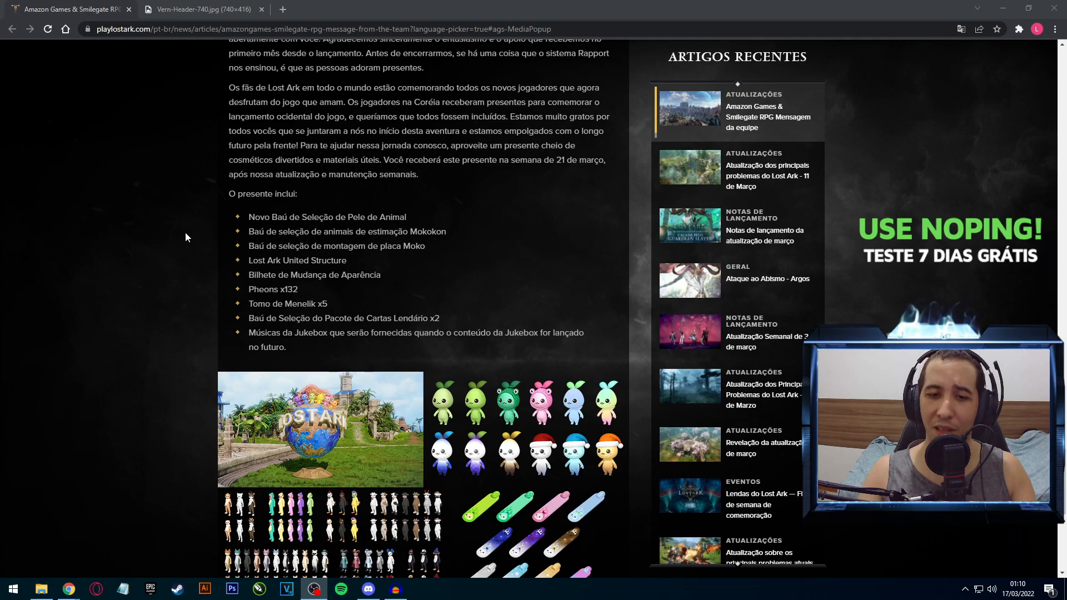
Step: Enlarge the gift cosmetics image showing the globe, Mokokon pets, skins and mounts
{"action": "left_click", "coordinate": [321, 428]}
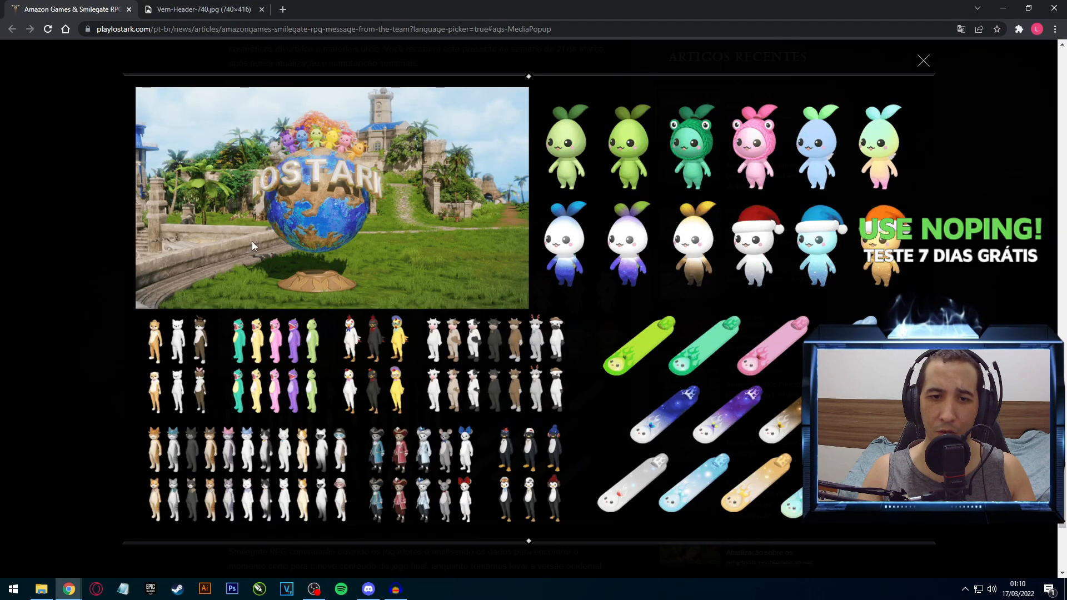
{"action": "mouse_move", "coordinate": [374, 174]}
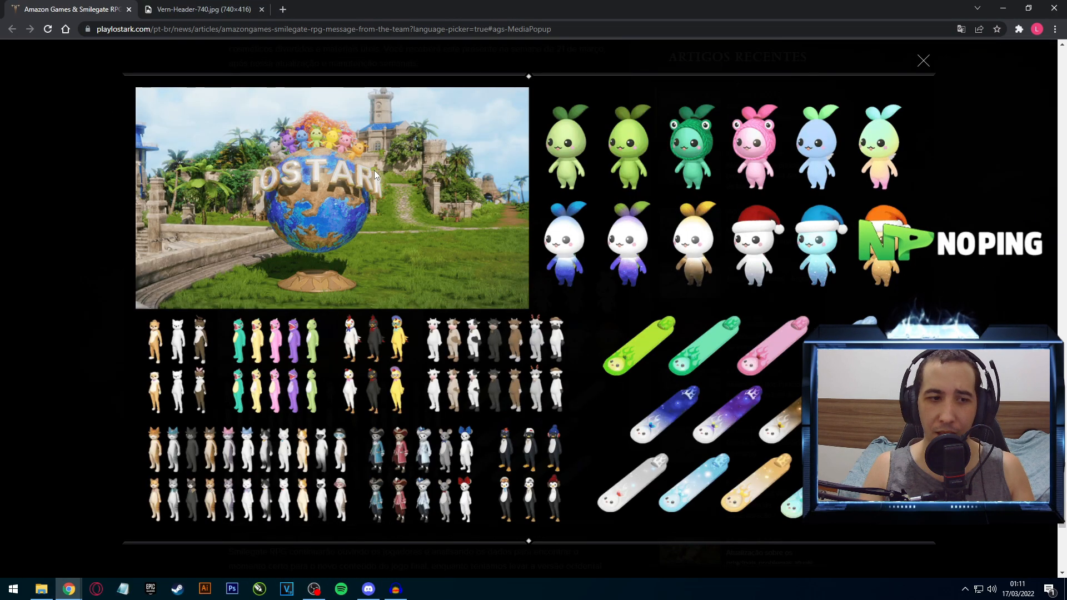
{"action": "mouse_move", "coordinate": [320, 200]}
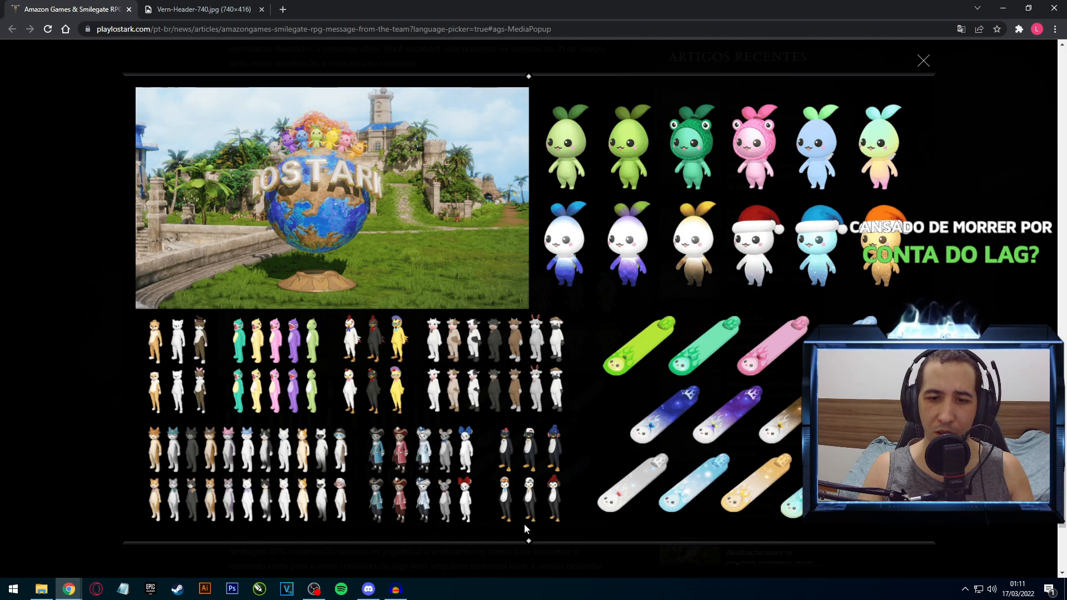
{"action": "mouse_move", "coordinate": [495, 356]}
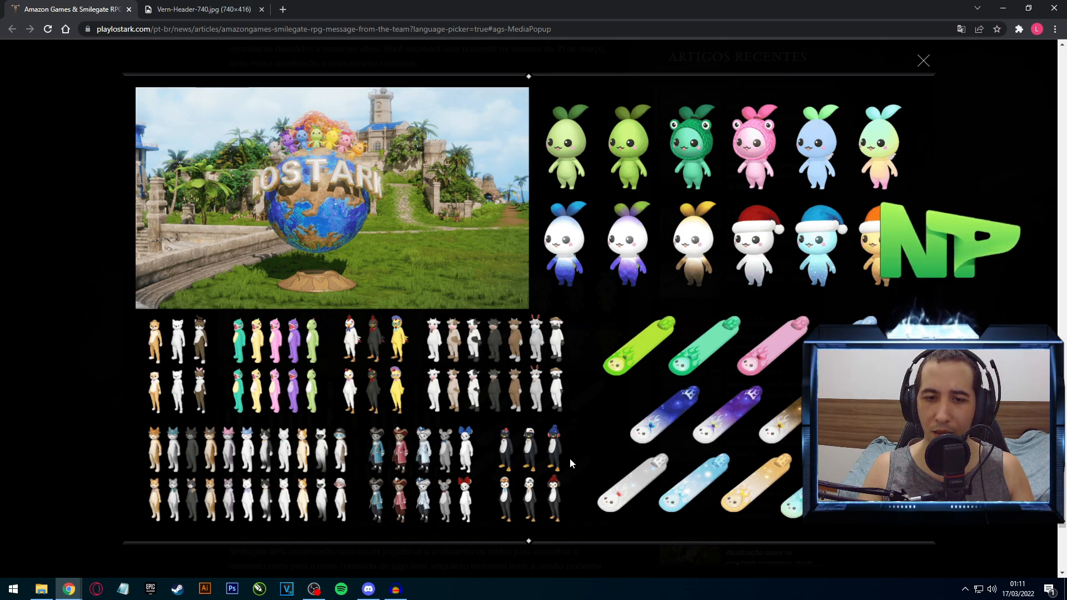
{"action": "mouse_move", "coordinate": [528, 373]}
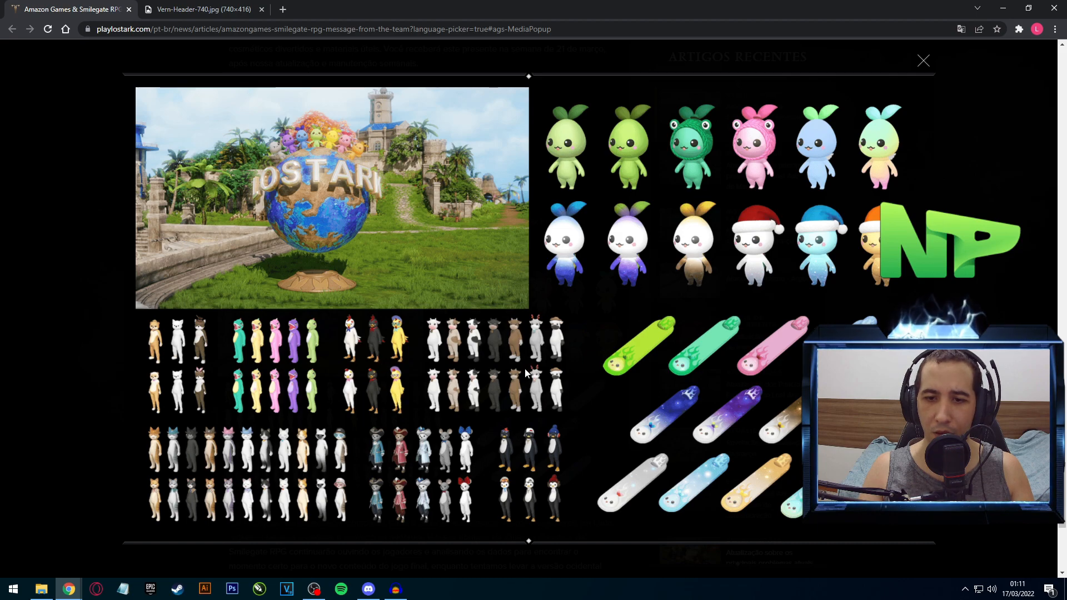